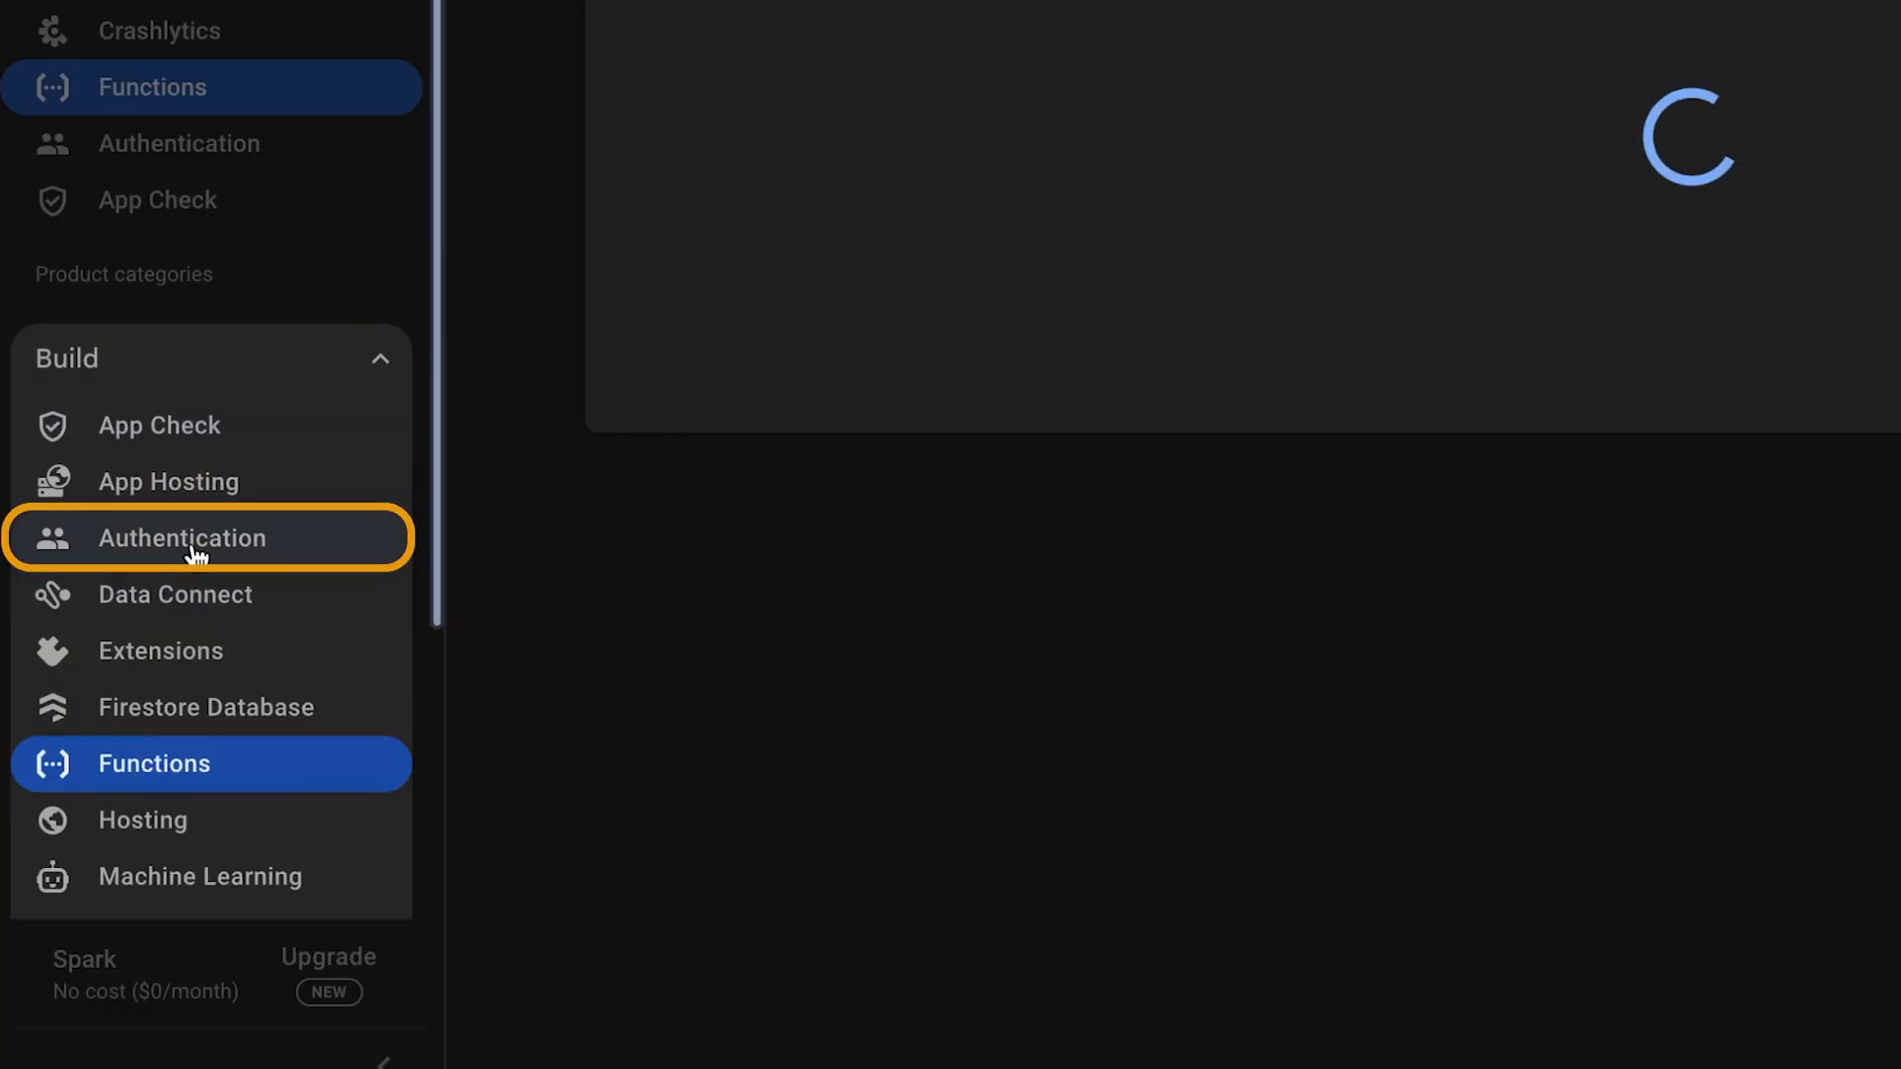
Step: Open Authentication settings to see account linking set to same-email linking
left_click(209, 536)
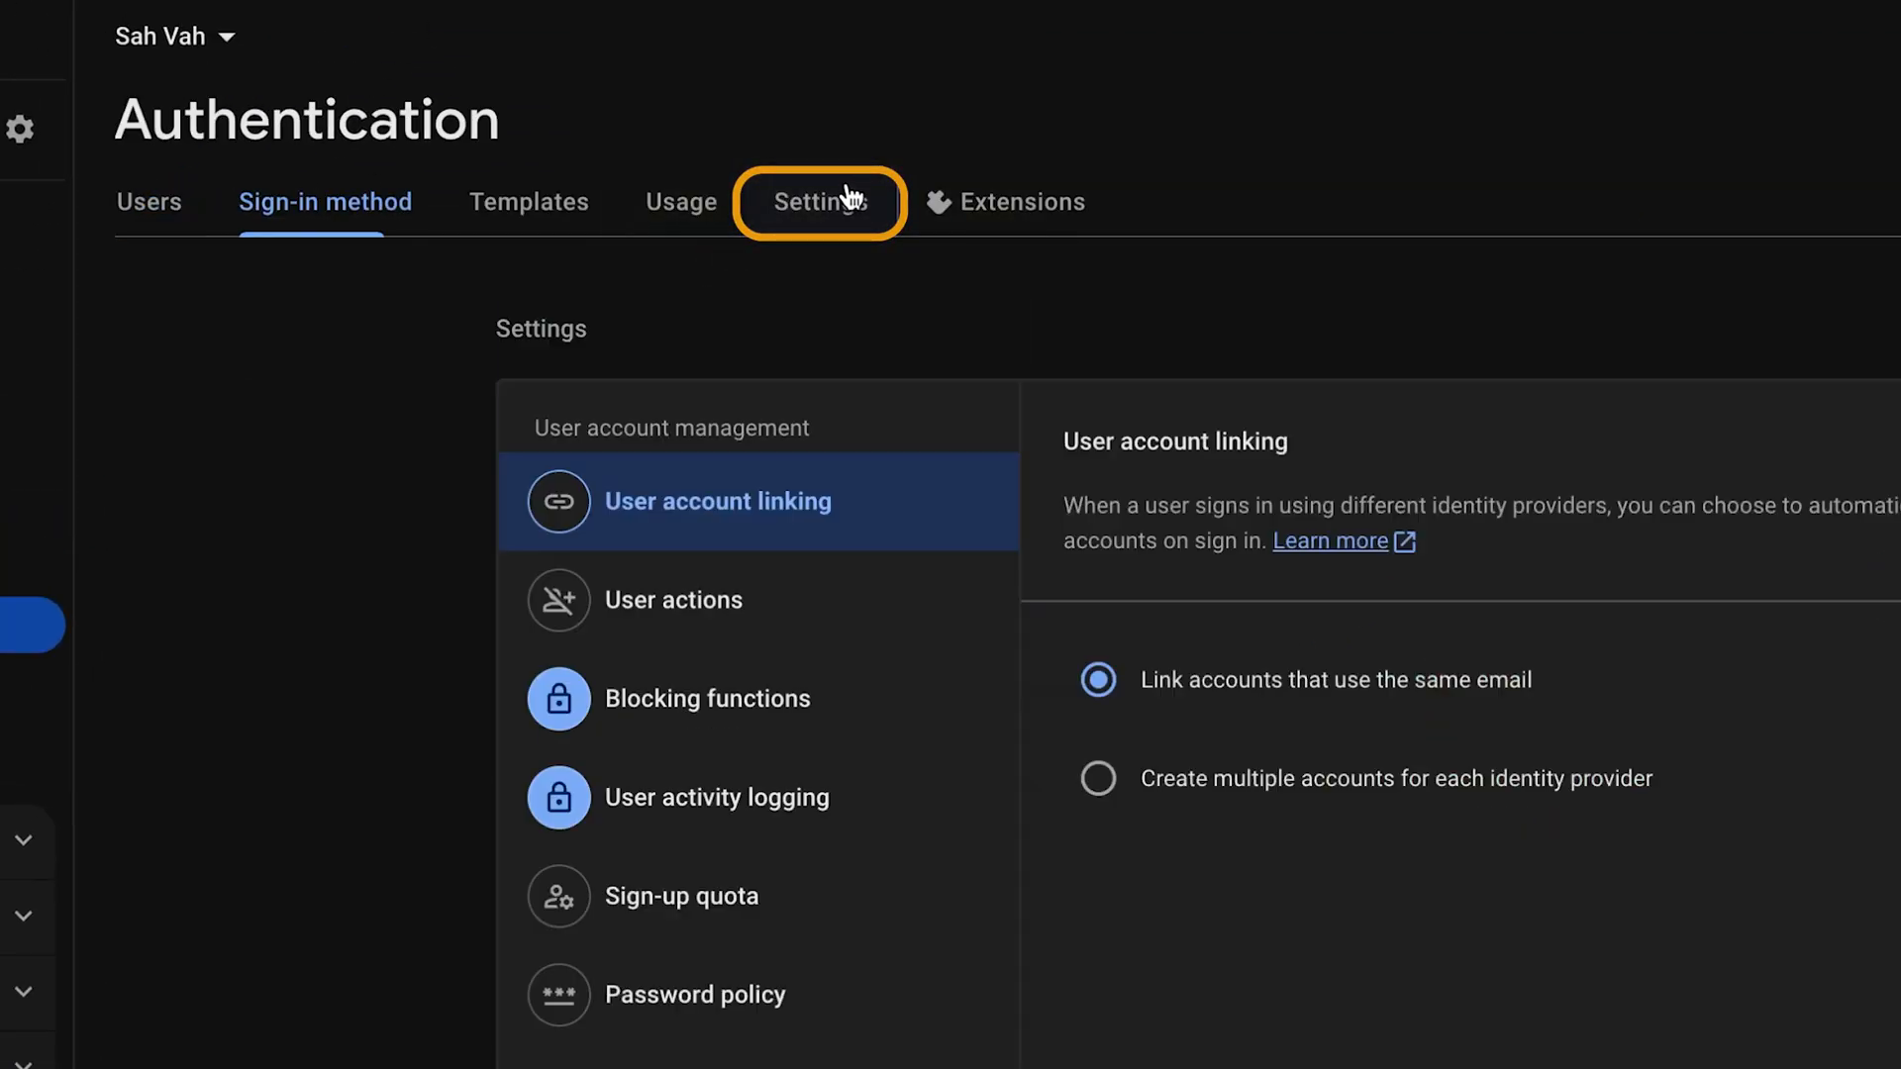
scroll("down", 3)
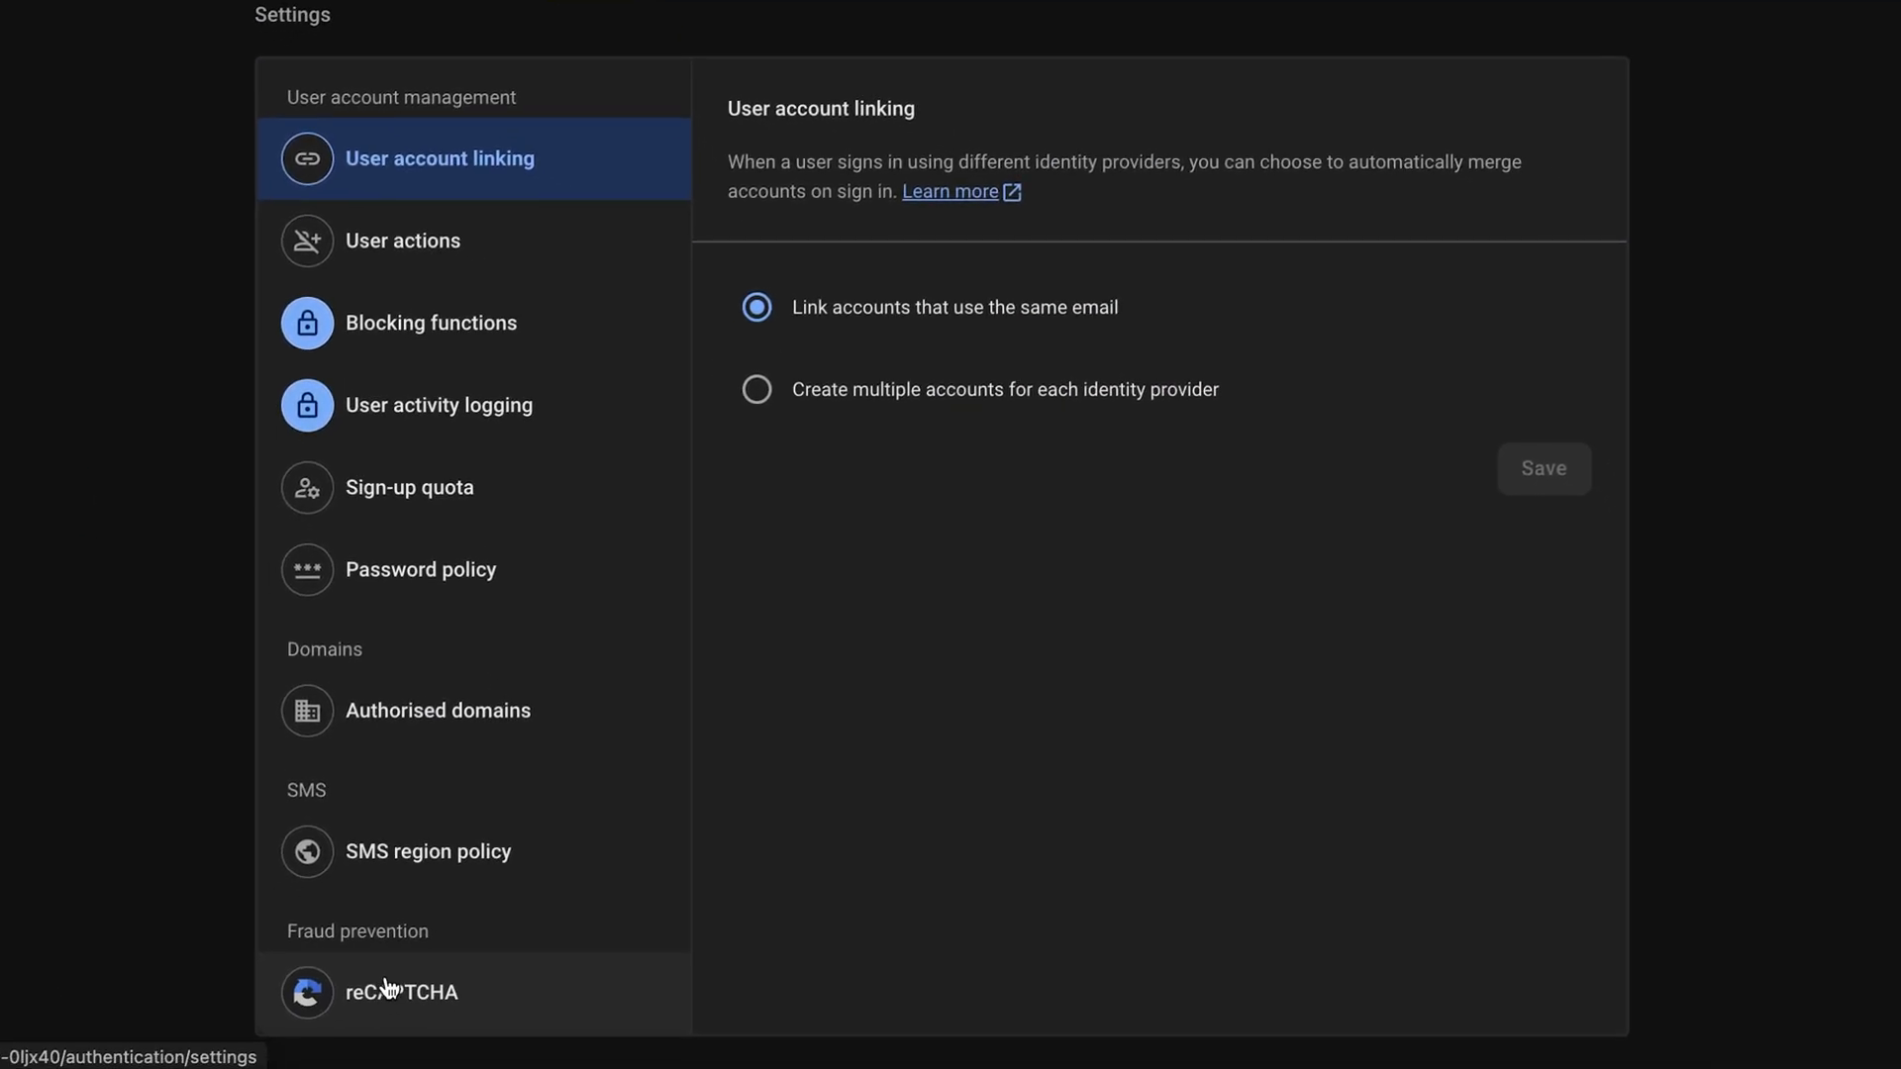
Step: Check reCAPTCHA SMS defence (needs billing), then set SMS region policy to Deny
left_click(401, 992)
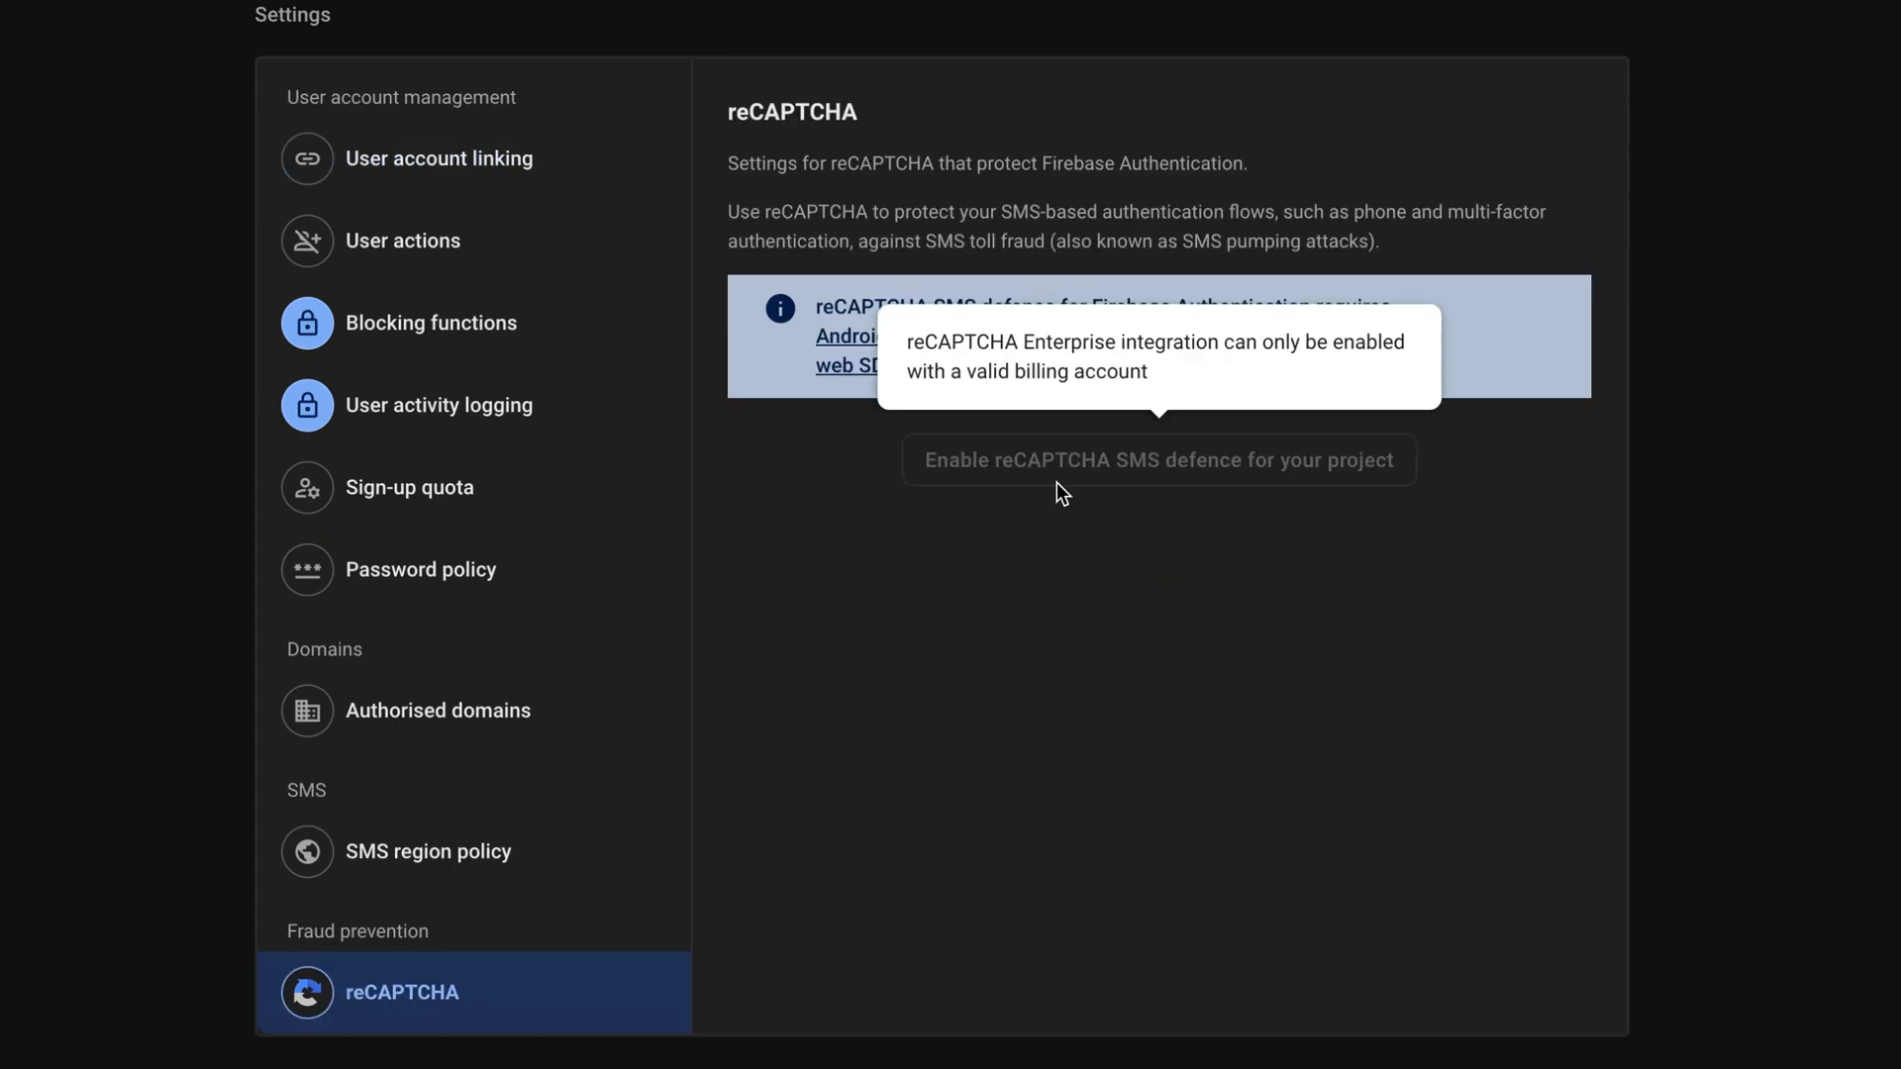
mouse_move(1150, 643)
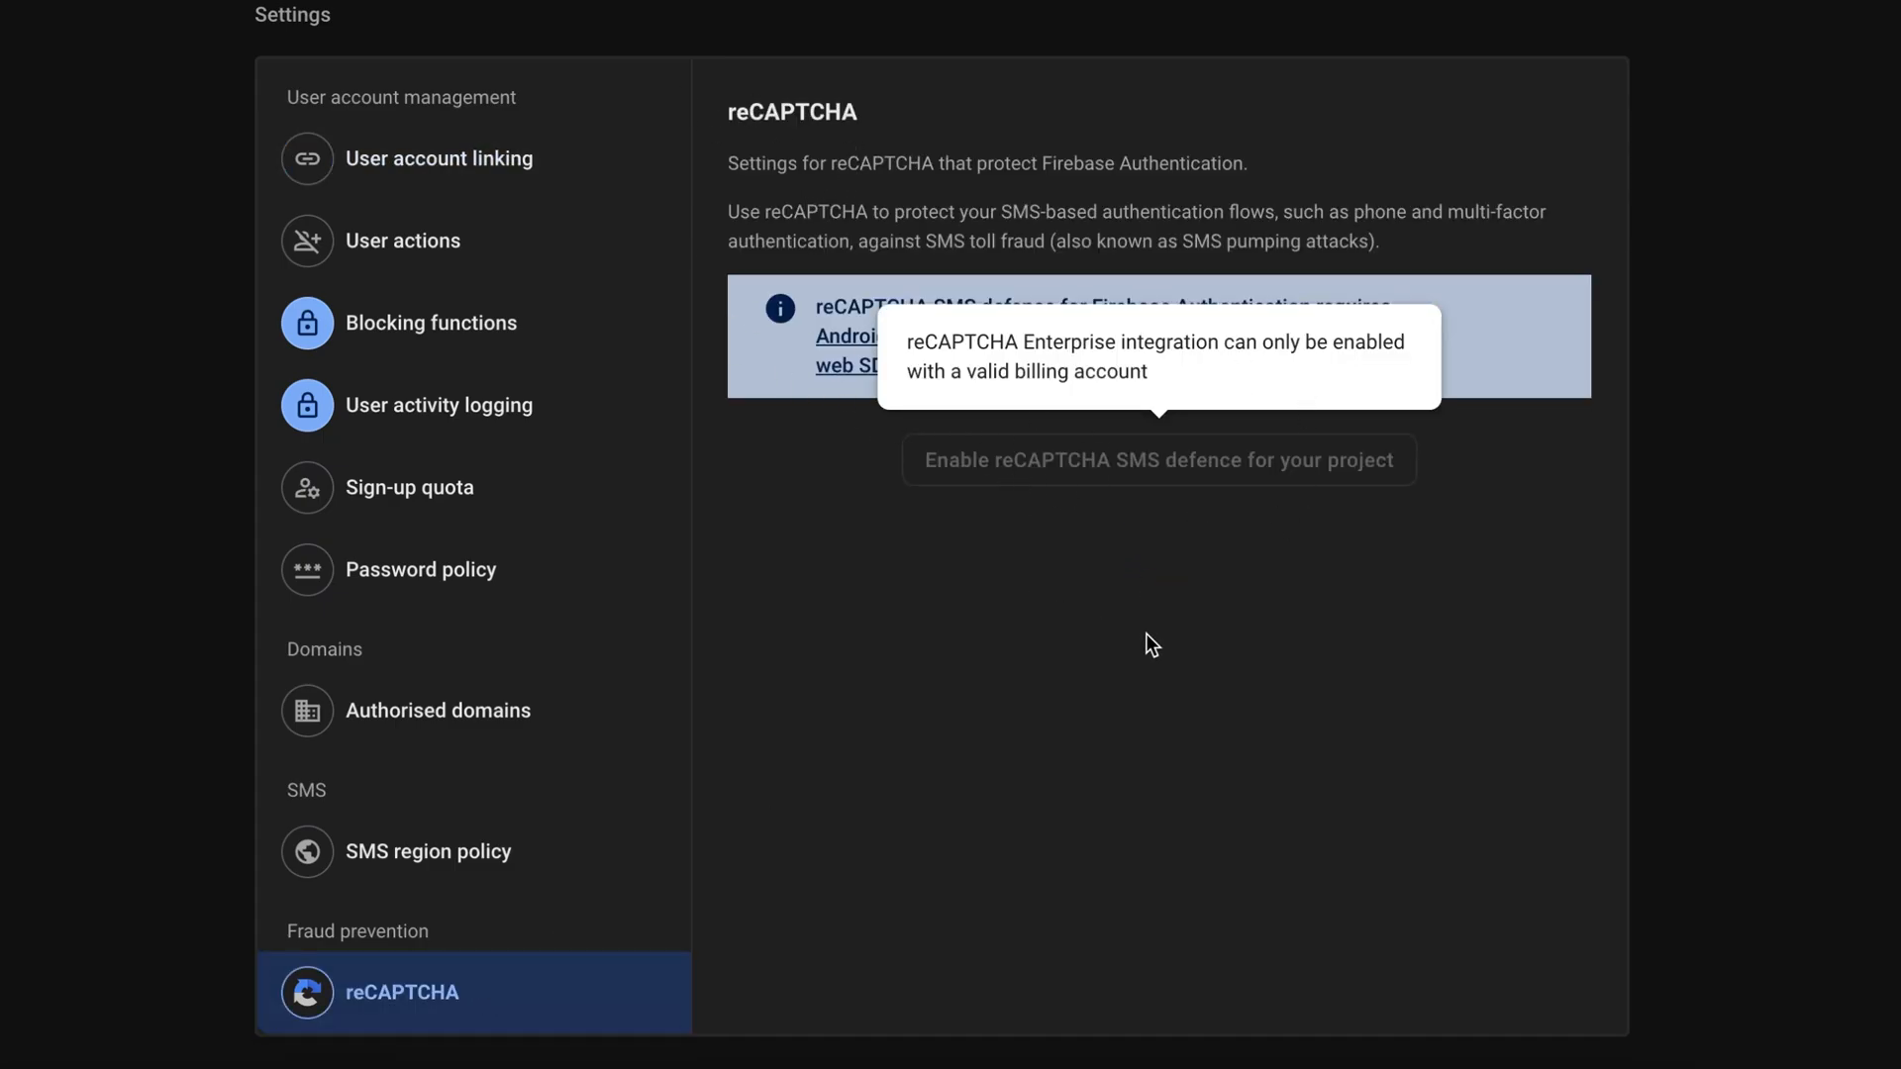
mouse_move(622, 593)
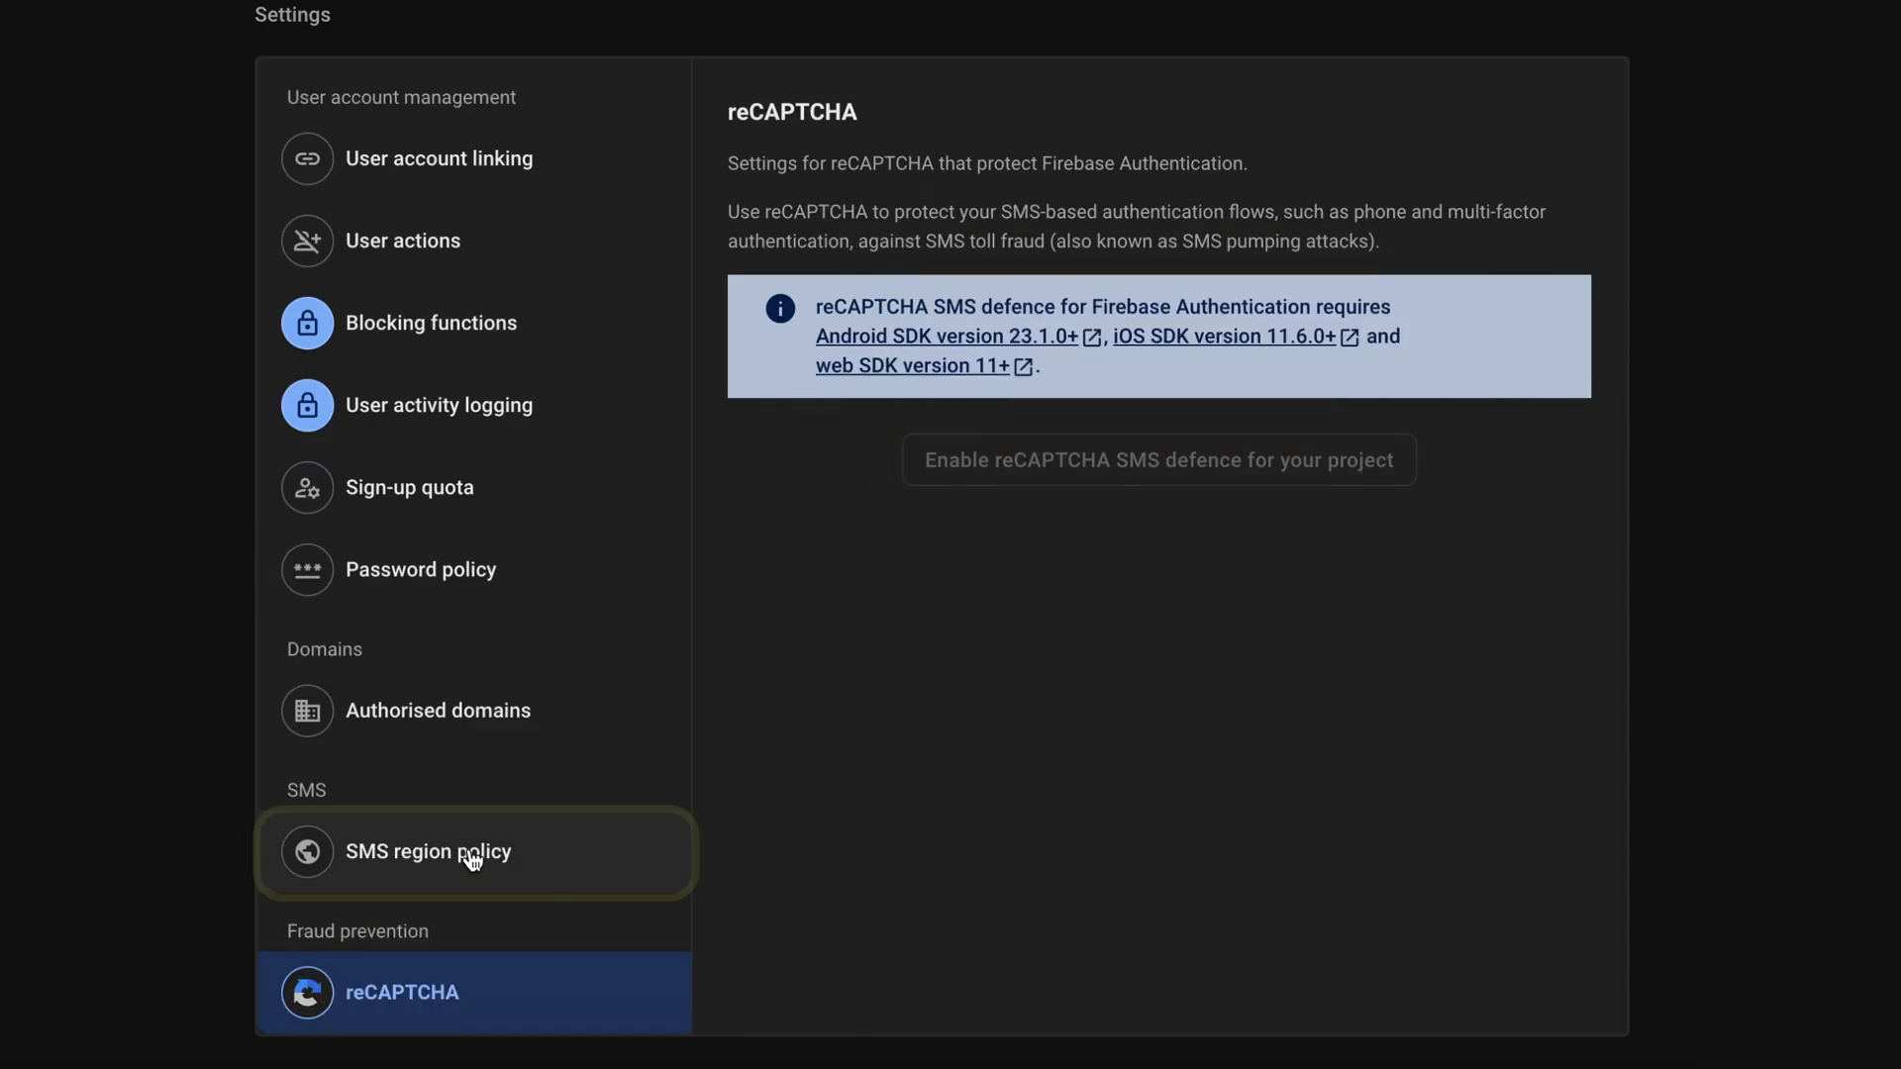
left_click(428, 849)
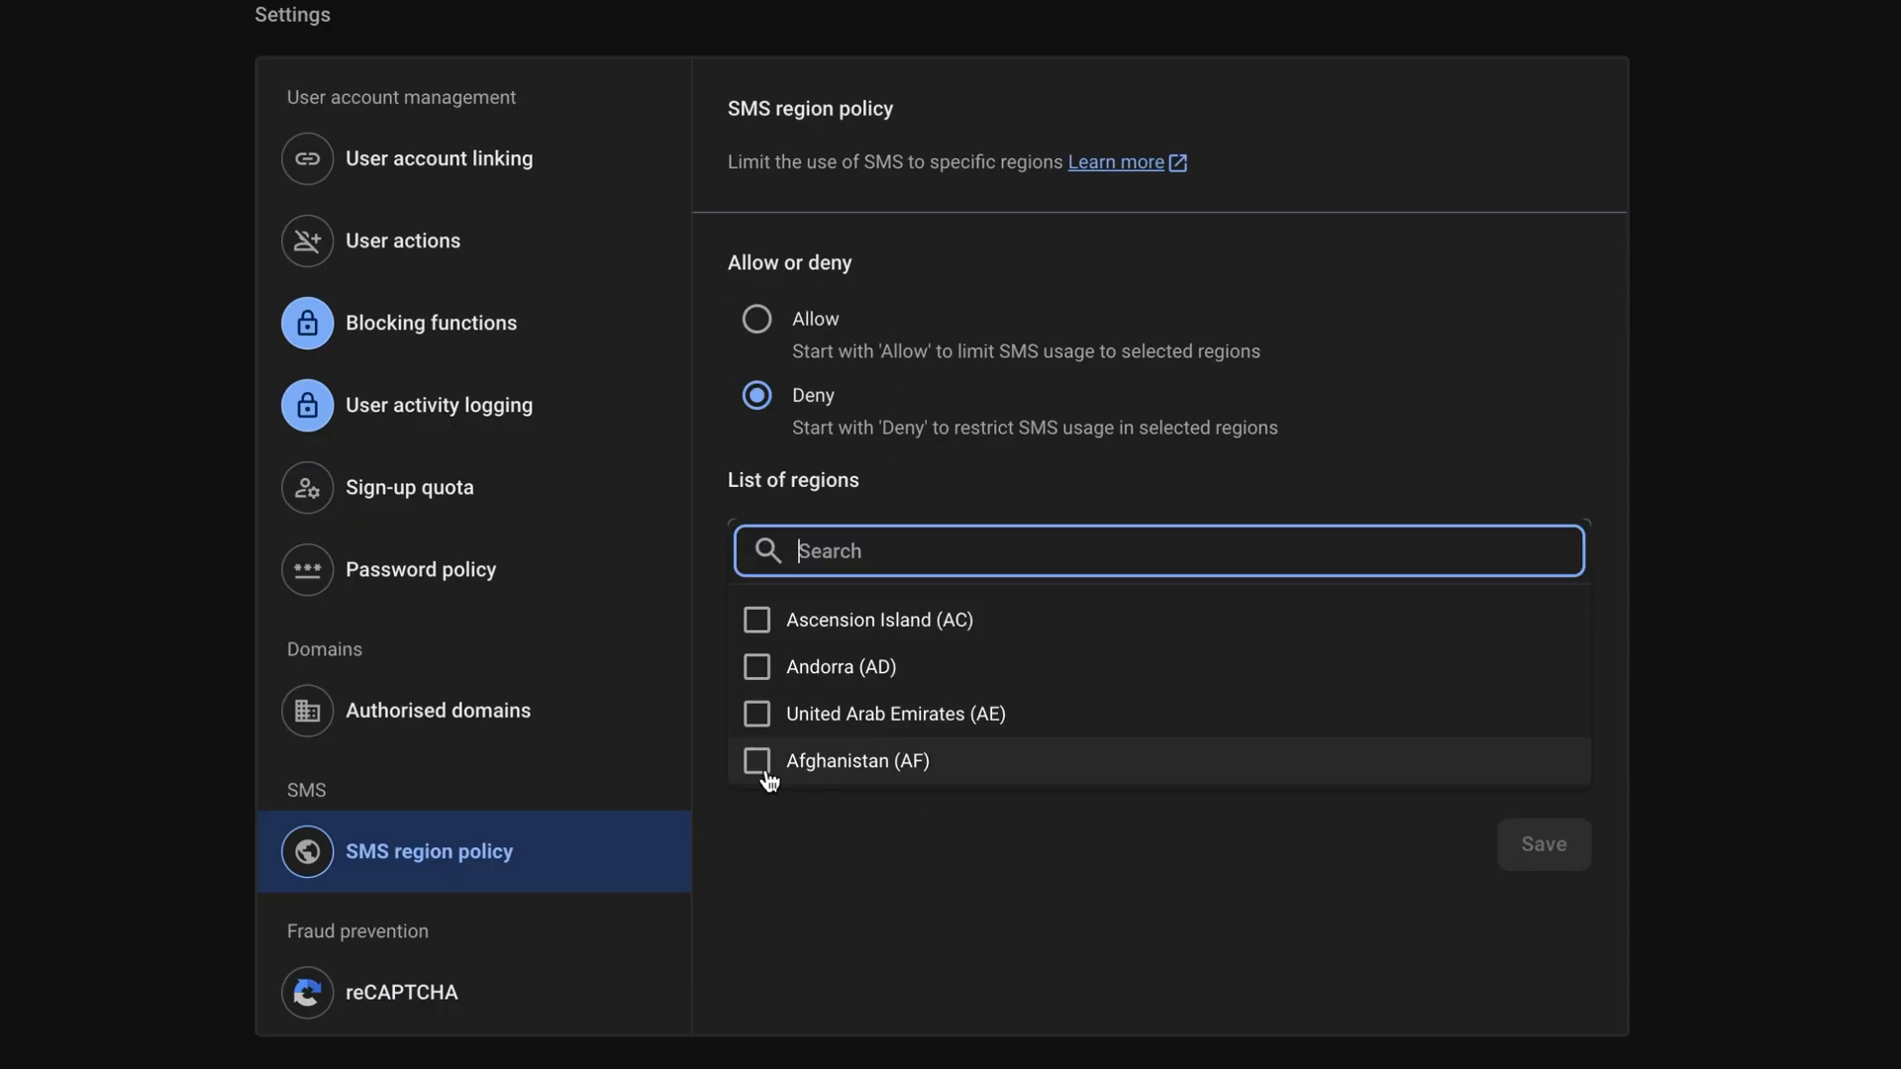
left_click(756, 760)
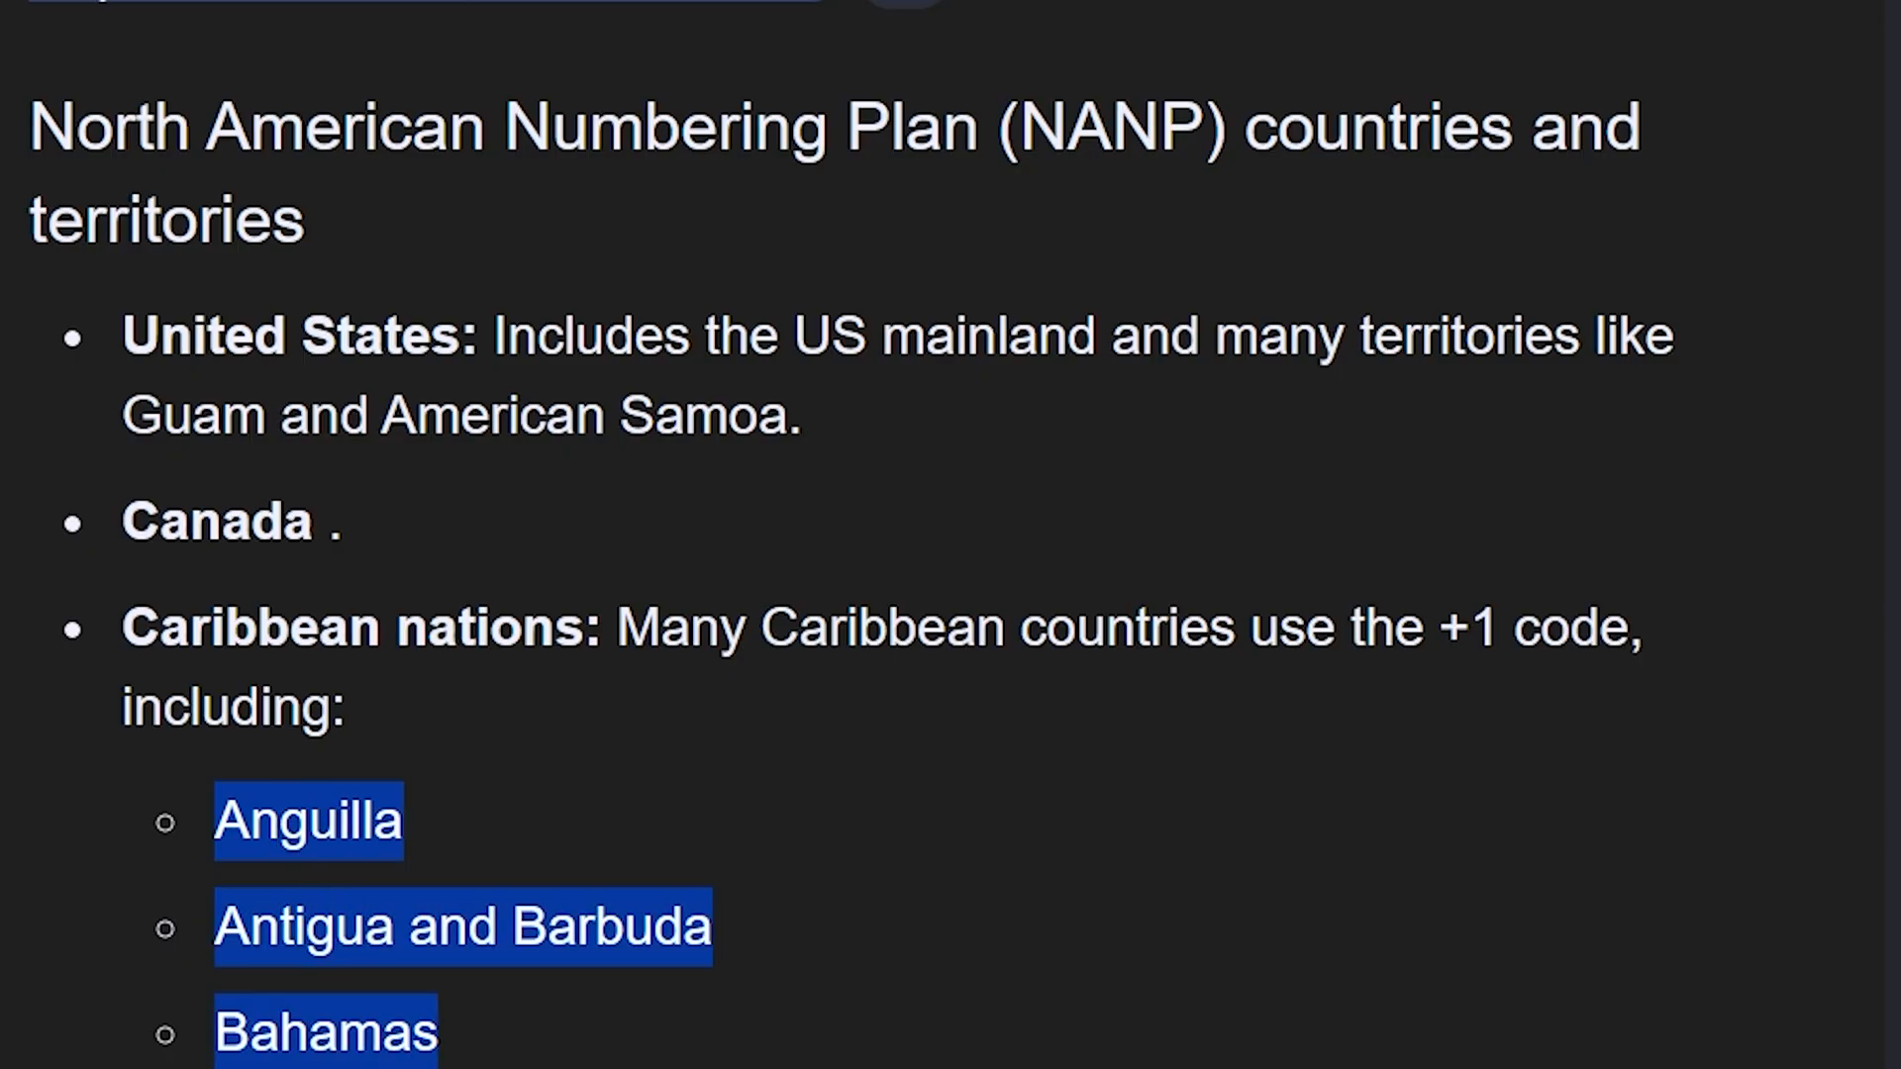
Step: Scroll the search results listing +1-code Caribbean countries from Anguilla onward
scroll("down", 3)
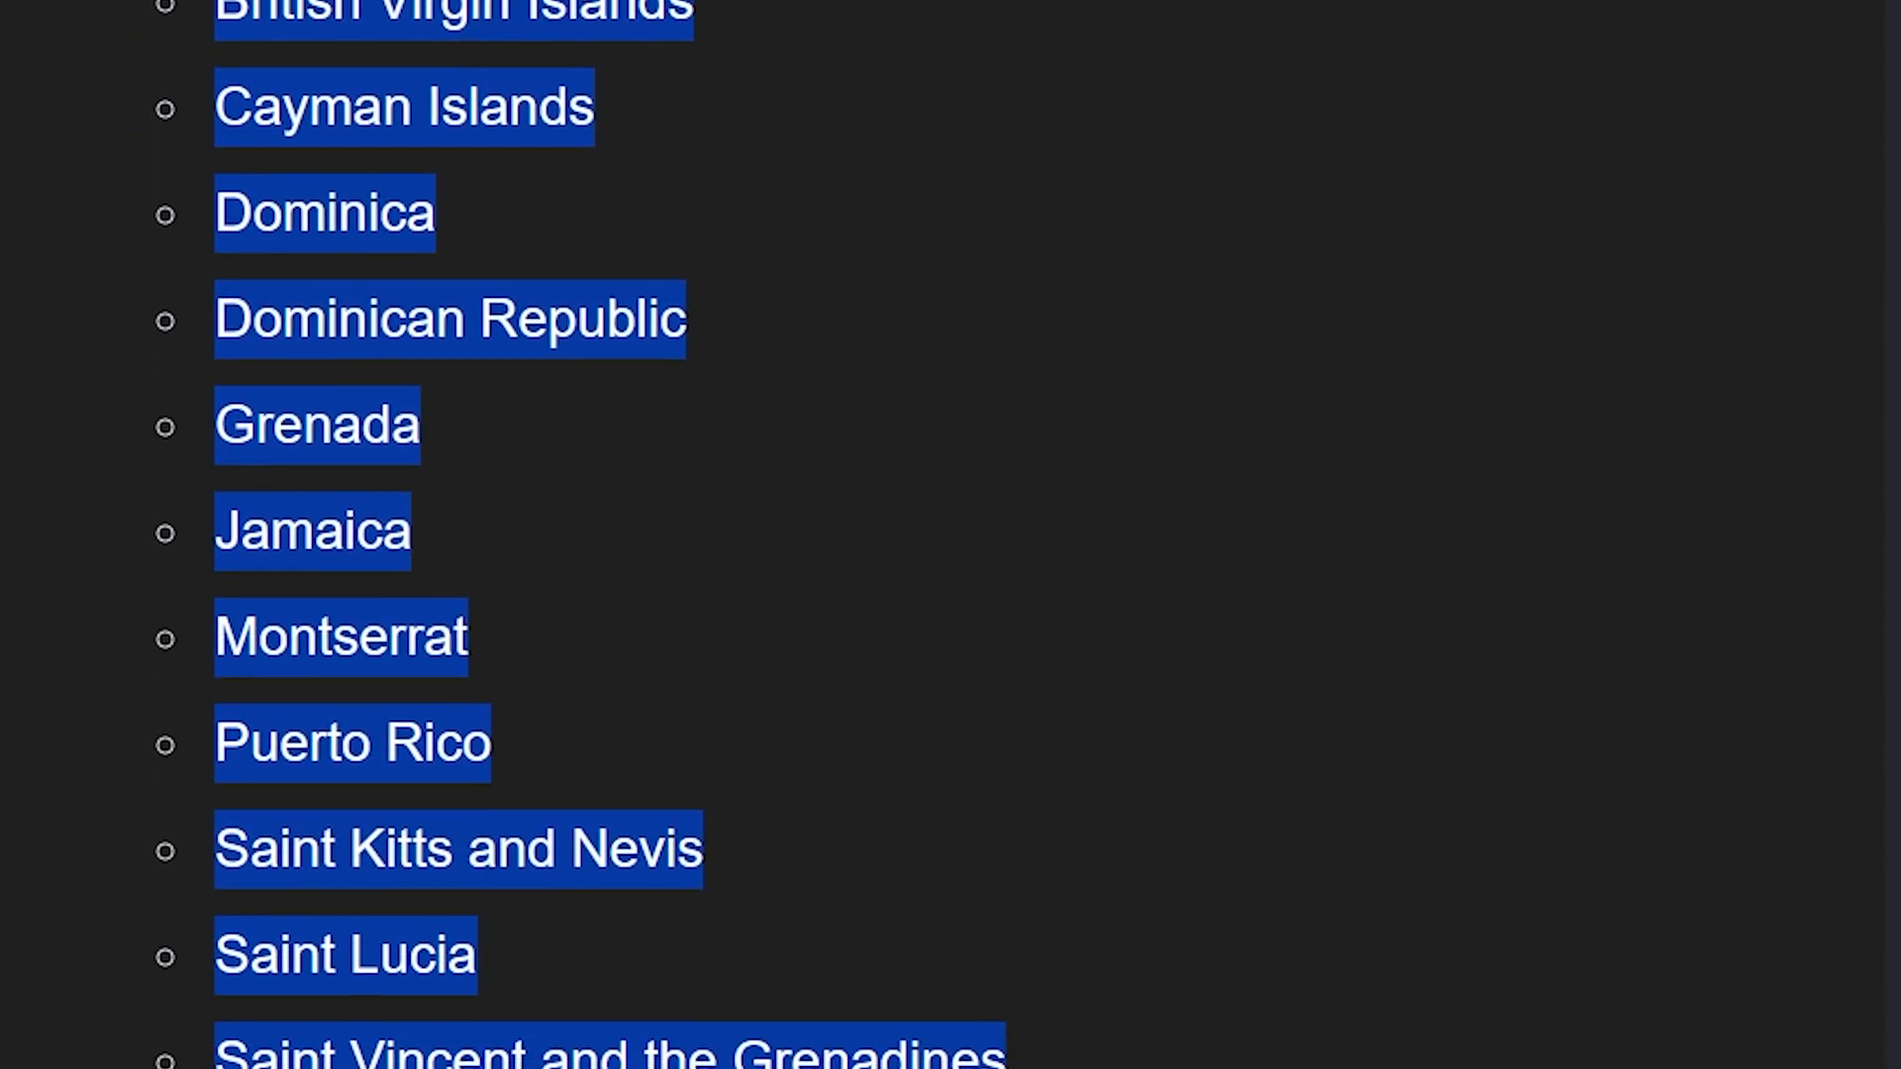